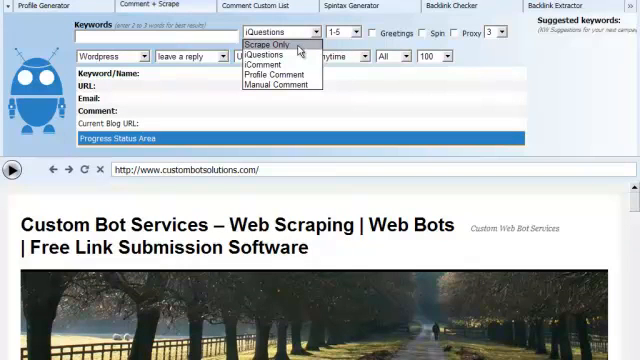
Set the mode to Scrape Only with the keyword 'internet marketing'.
click(280, 44)
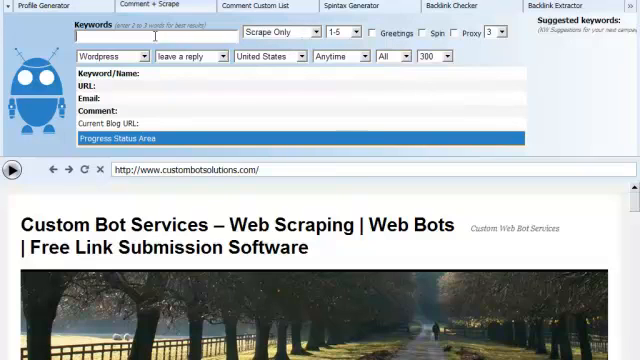
text(internet ma)
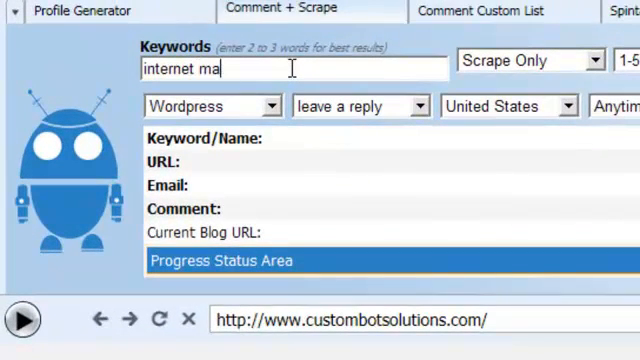
text(rket)
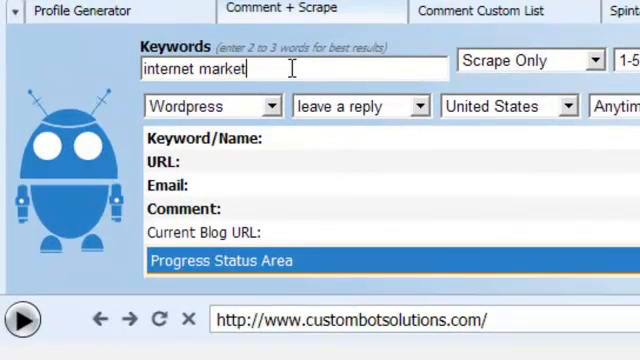
text(ing)
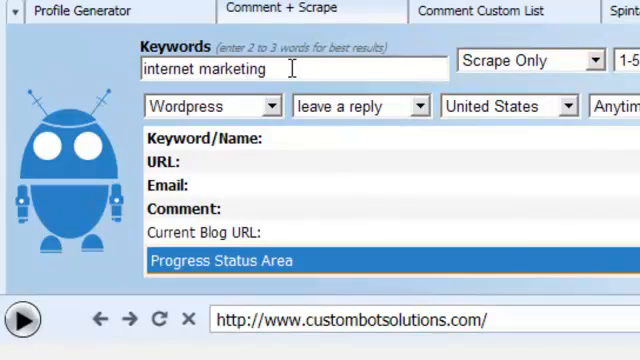
mouse_move(24, 320)
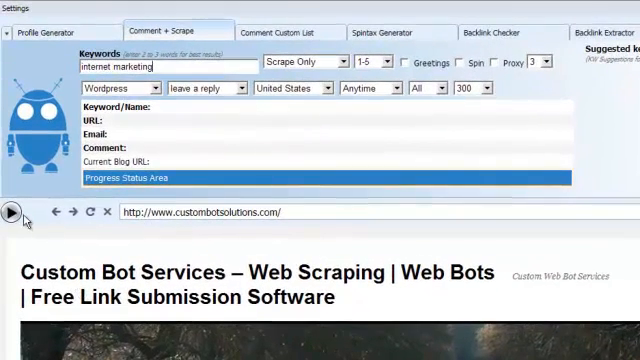
Start the scraper and let the internet marketing URL list build toward 300.
click(12, 212)
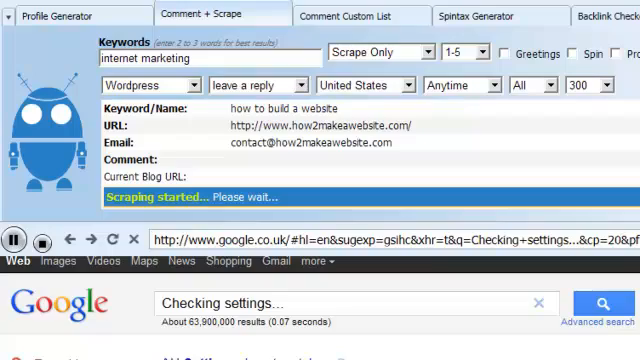
scroll(down, 3)
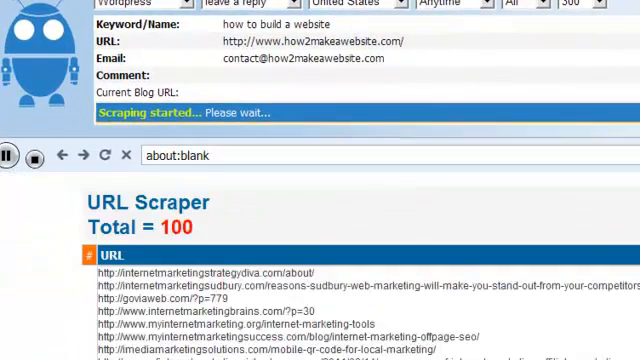
mouse_move(216, 236)
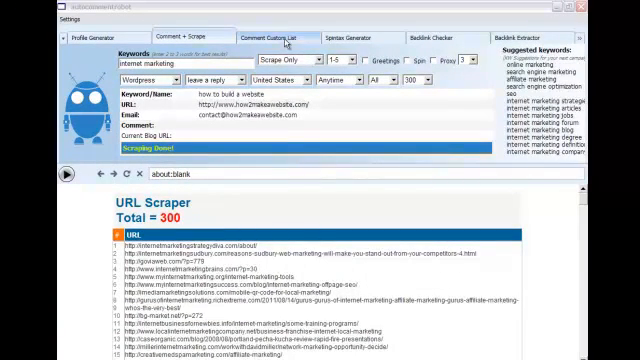
In the Custom List tab, browse to and load the scraped 300-URL blog list file.
click(284, 36)
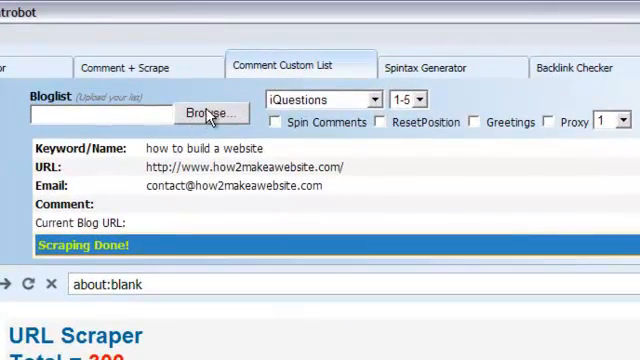
click(210, 112)
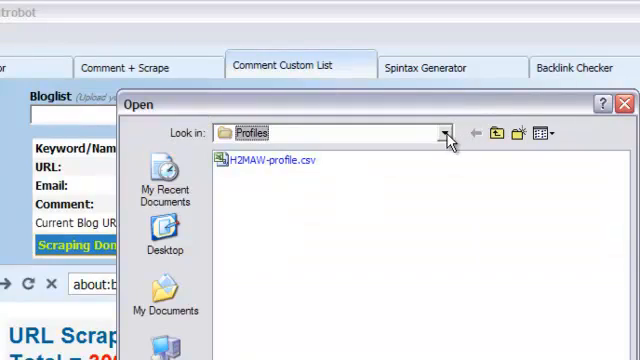
click(448, 132)
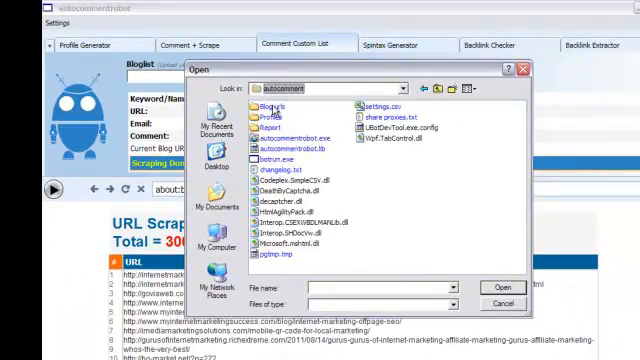
double_click(272, 104)
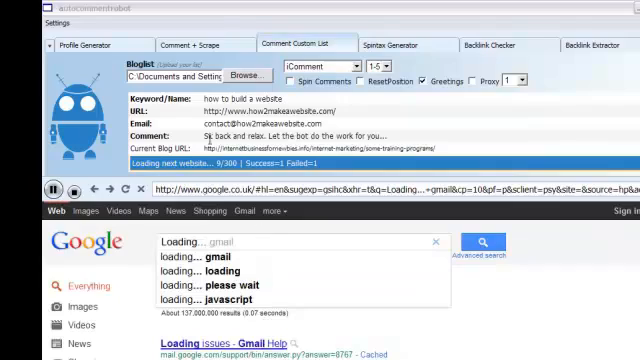
Watch the bot fill the first blog's comment form with an internet-marketing comment.
scroll(down, 3)
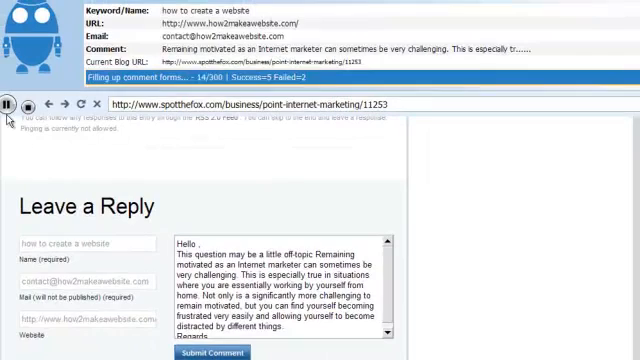
Submit the first comment and let the bot move to the next internet-marketing blog.
click(10, 104)
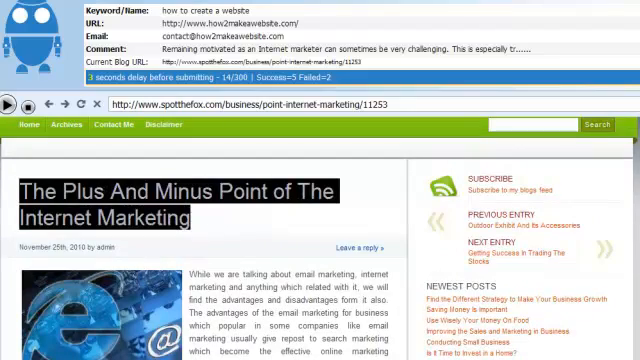
scroll(down, 3)
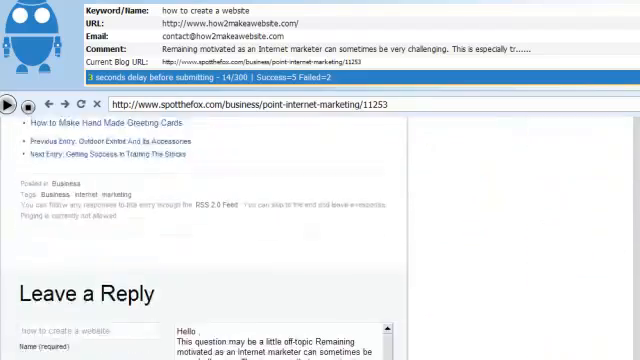
scroll(down, 3)
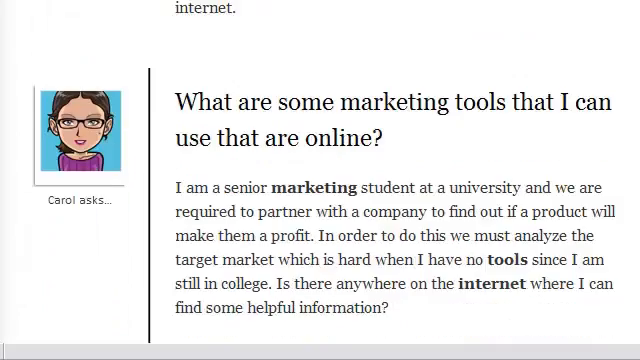
Let the bot auto-fill a comment on the internet marketing tools FAQ page.
scroll(up, 3)
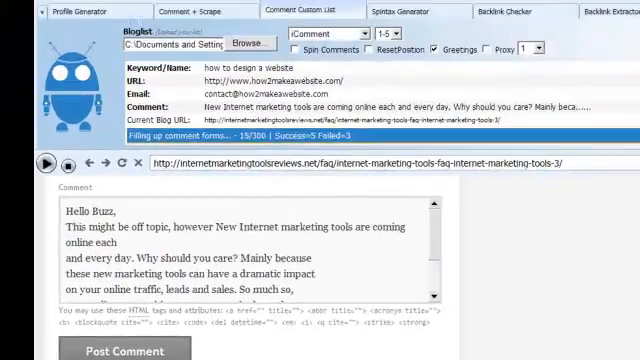
scroll(down, 3)
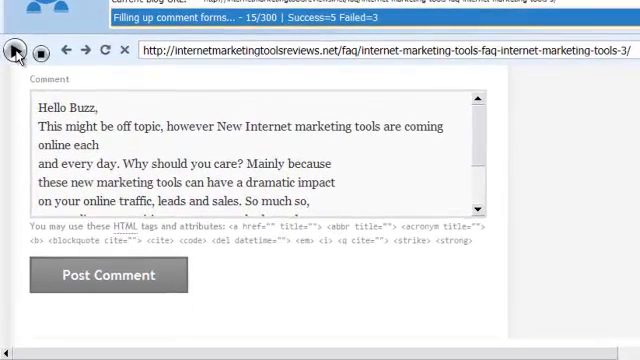